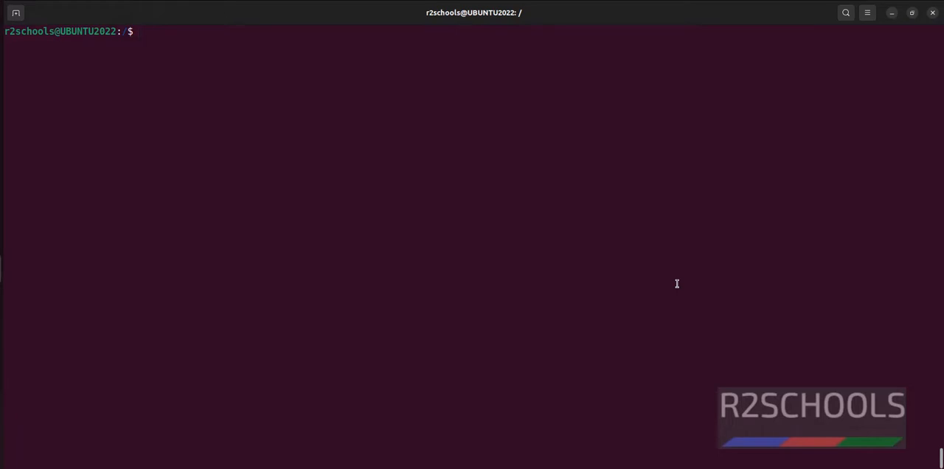
- Run nproc, which reports 2 processing units, and begin typing cat /proc/
type("/c")
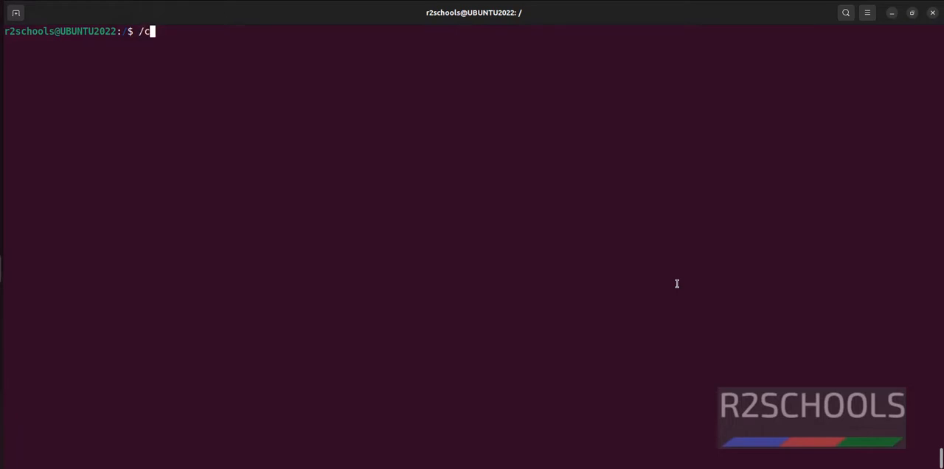
type("roc")
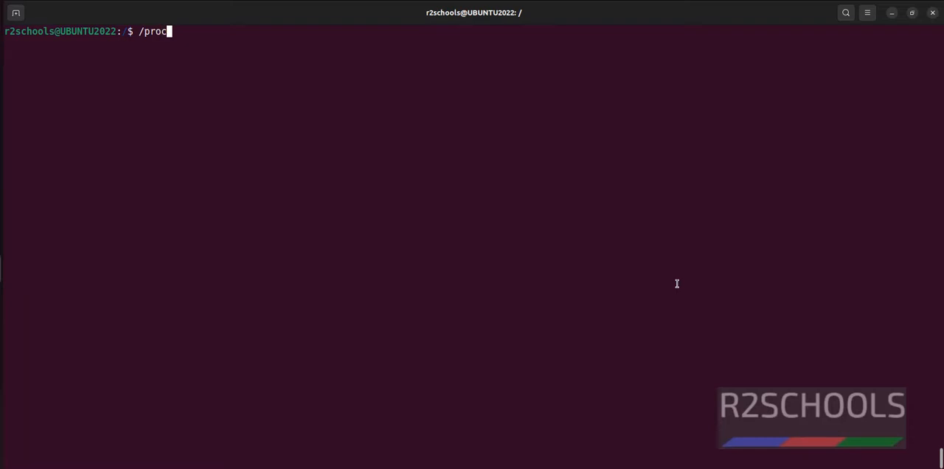
type("/cpu")
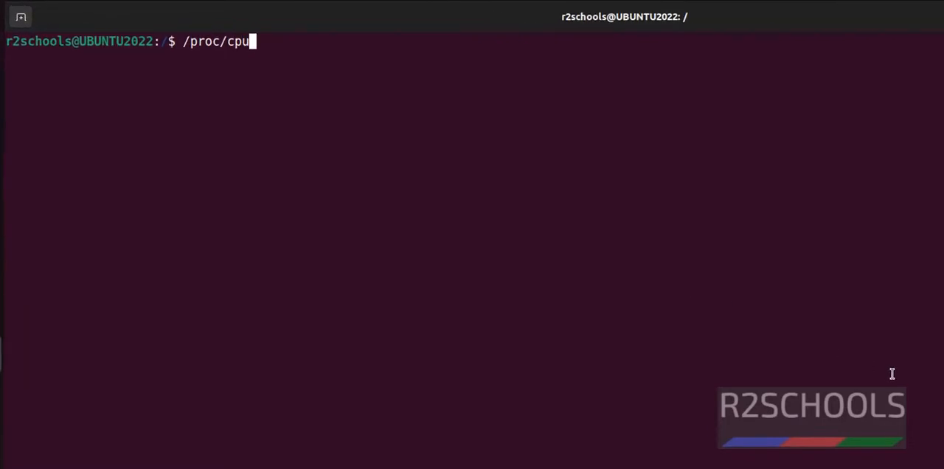
type("info")
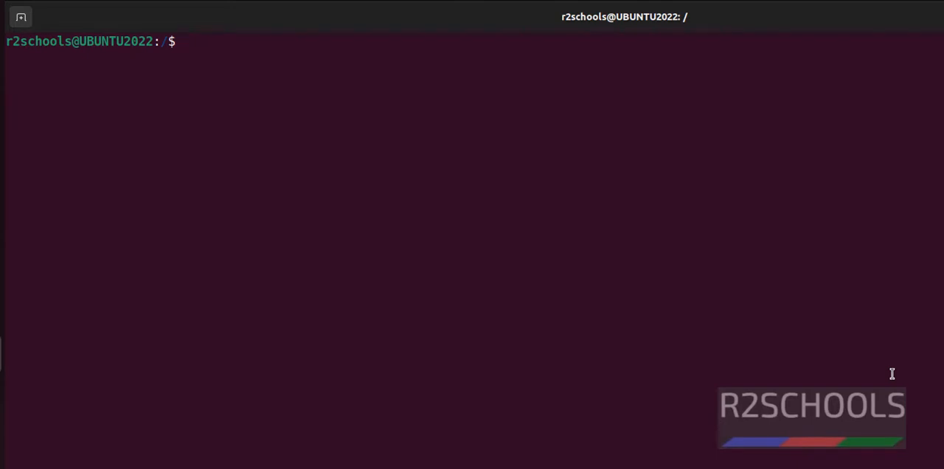
type("npro")
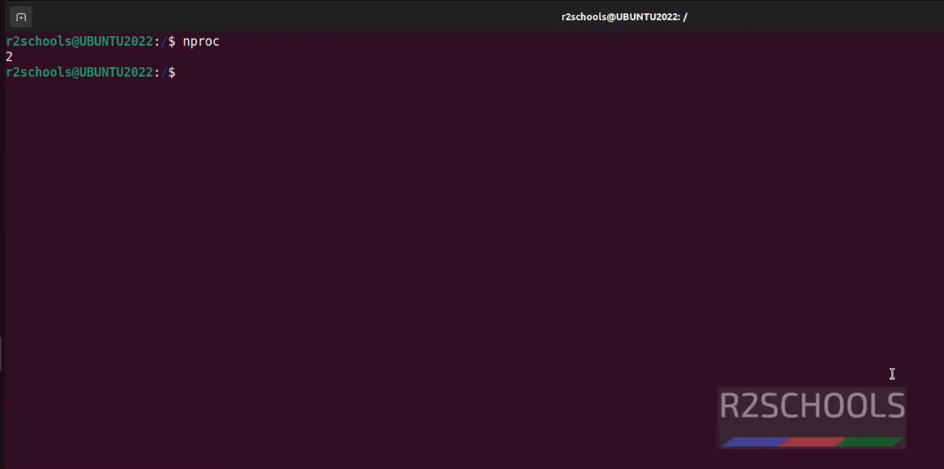
type("cat /proc/")
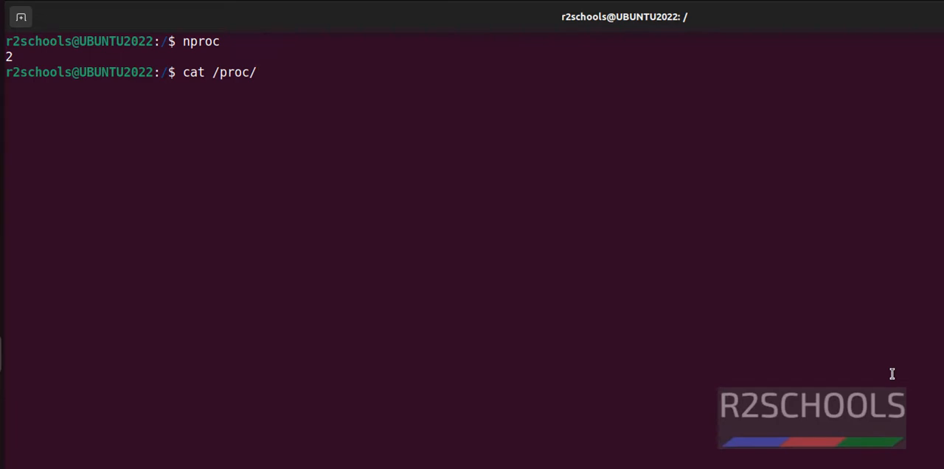
- Run cat /proc/cpuinfo, listing processors 0 and 1 as AMD Ryzen 5 5500U
key("Return")
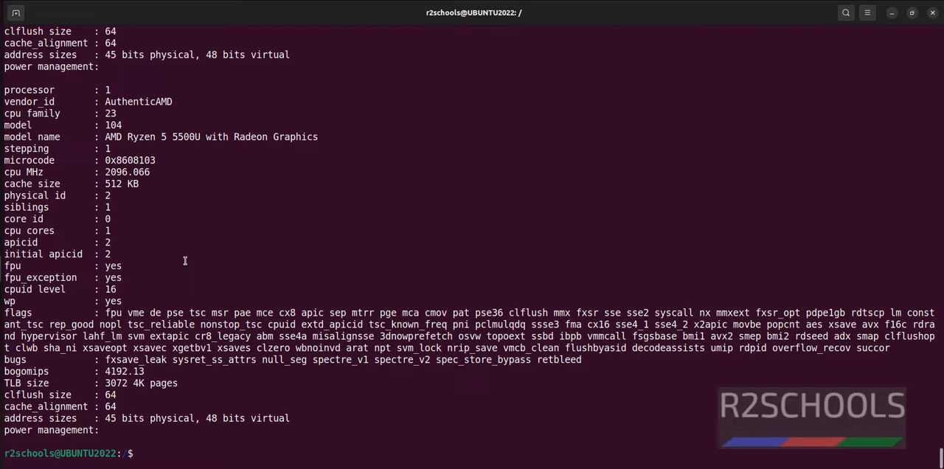
- Page through /proc/cpuinfo with more, reaching the end of processor 1's details
type("more")
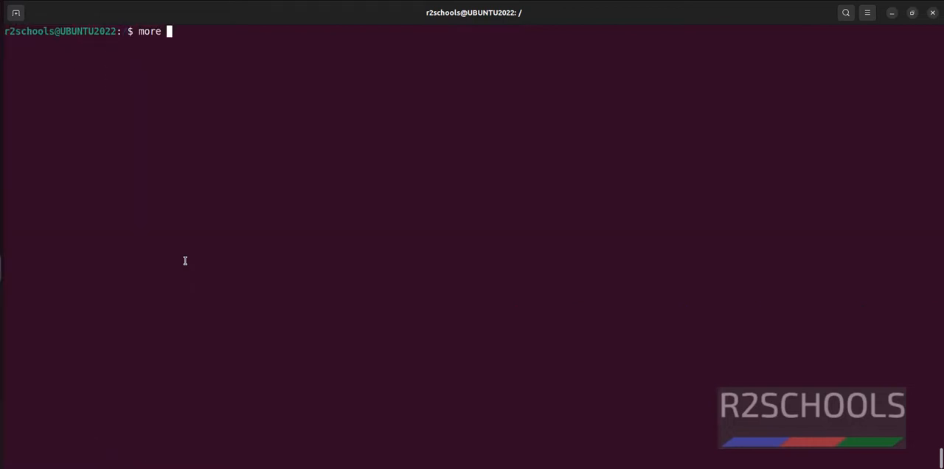
type("/c")
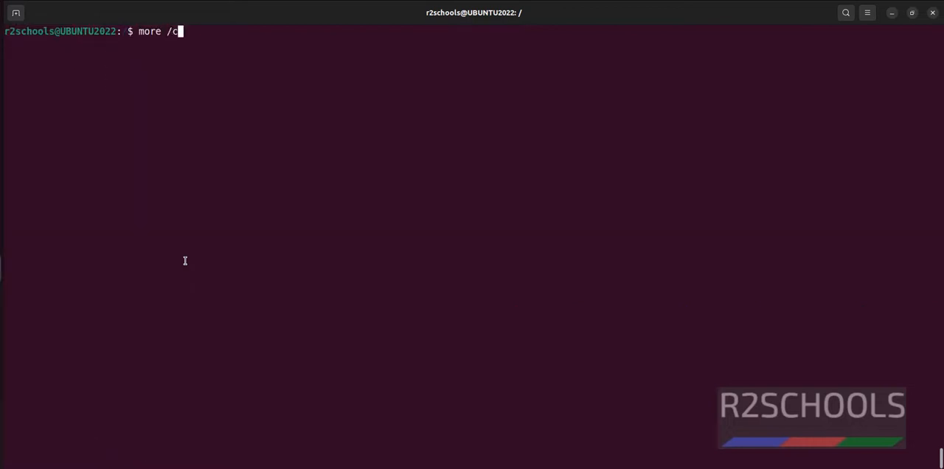
key("BackSpace")
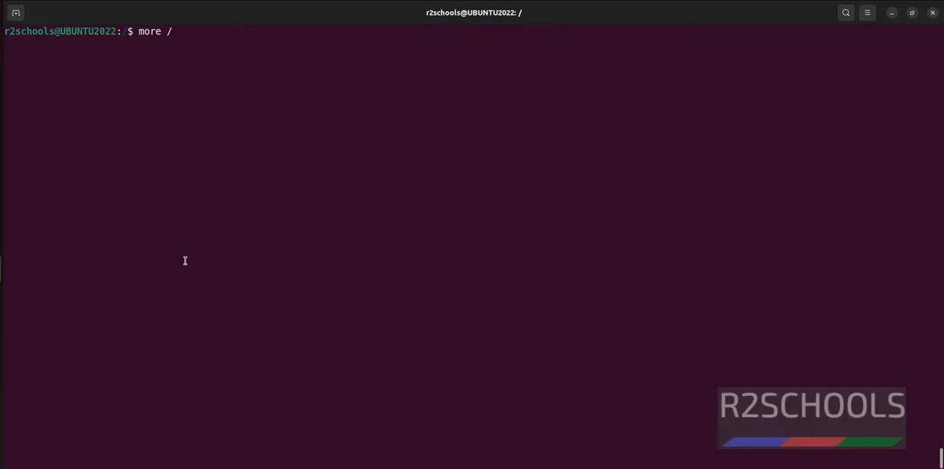
type("proc/")
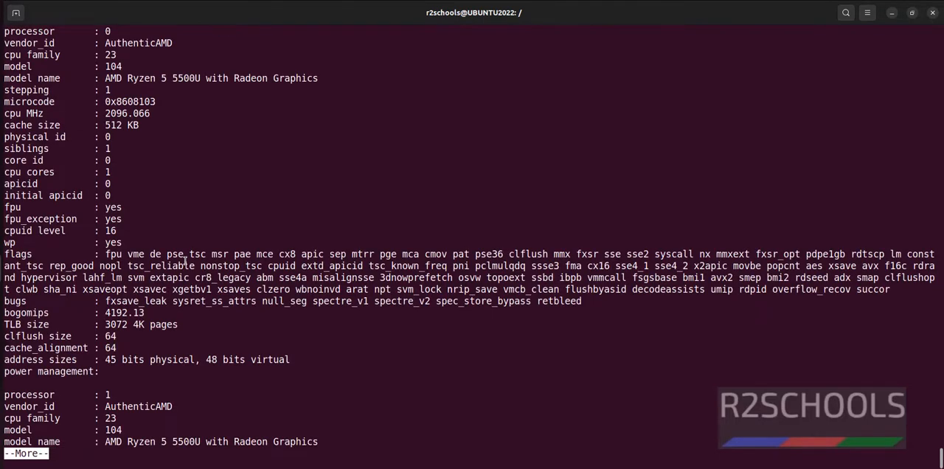
scroll("down", 3)
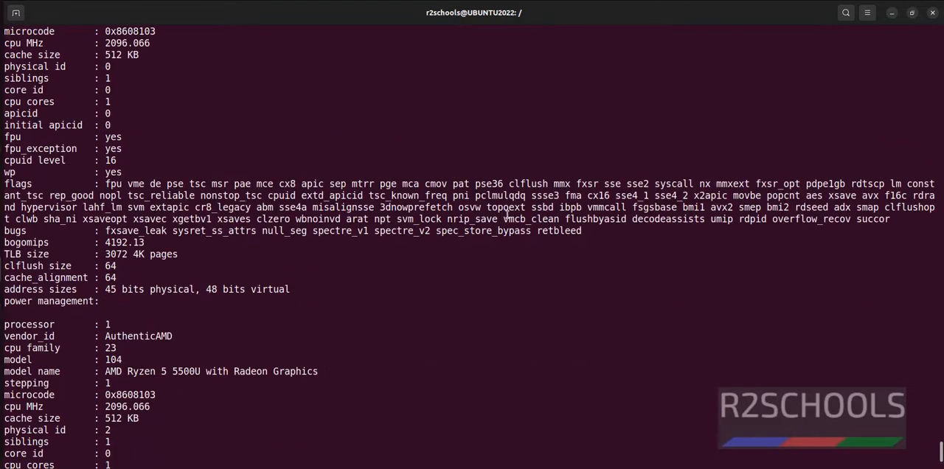
scroll("down", 3)
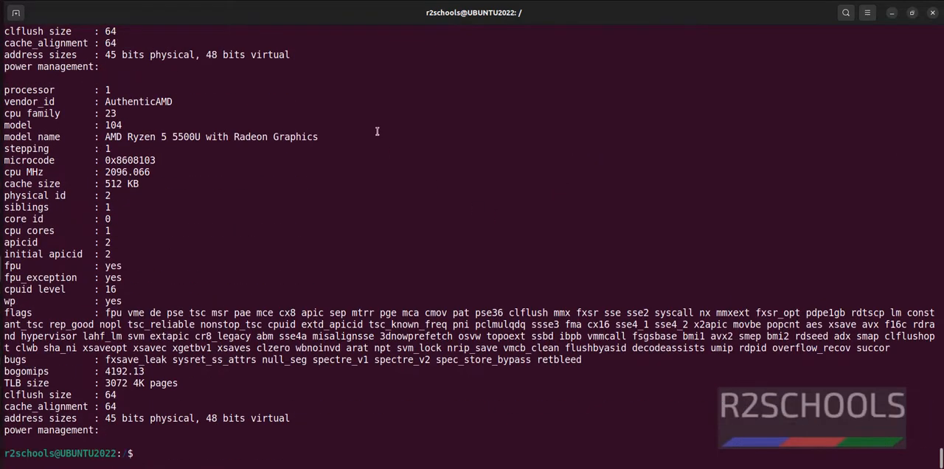
- Count processor lines with grep -c processor /proc/cpuinfo, returning 2
type("grep -c processor /proc/cpuinfo")
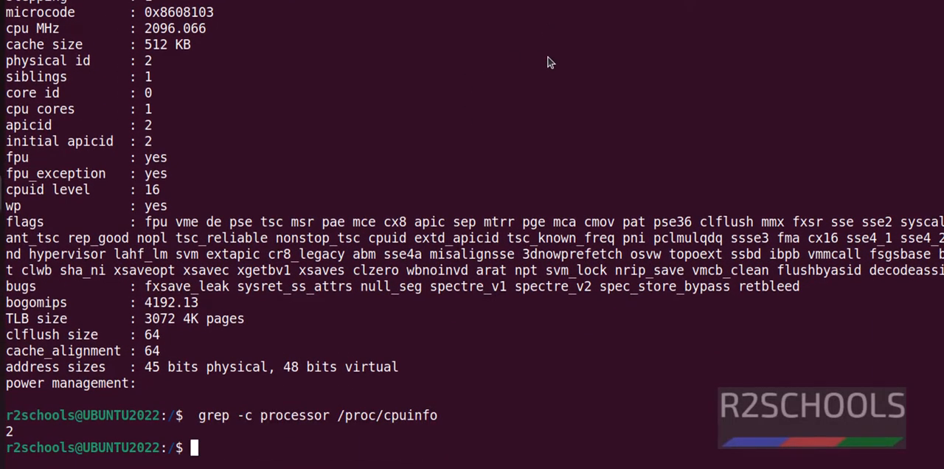
mouse_move(591, 70)
type("lscpu")
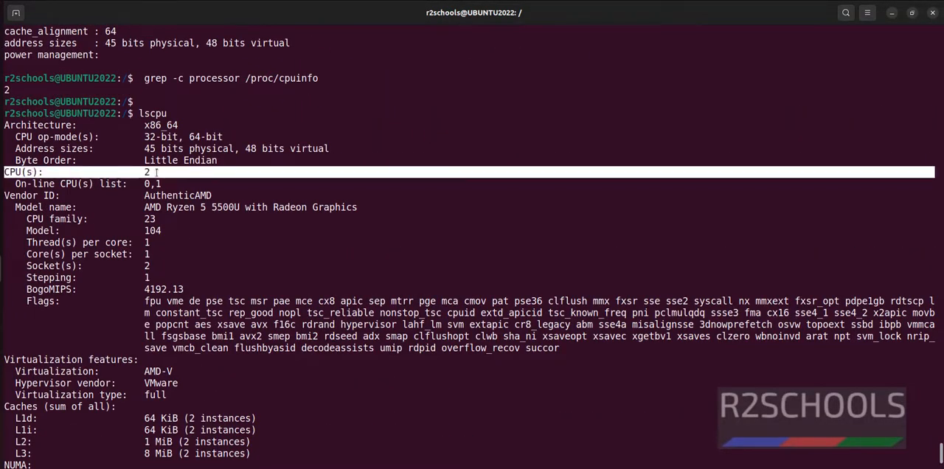
- Scroll through the lscpu output to the CPU(s) line reporting 2 CPUs
scroll("down", 3)
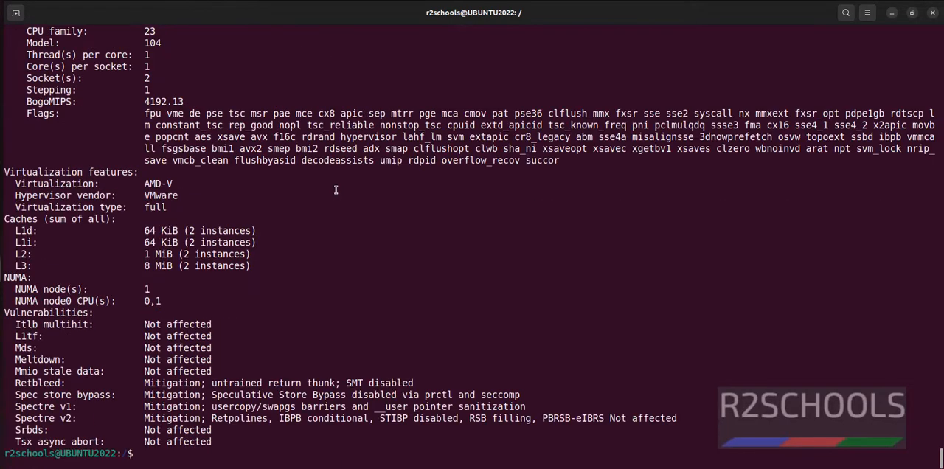
mouse_move(421, 259)
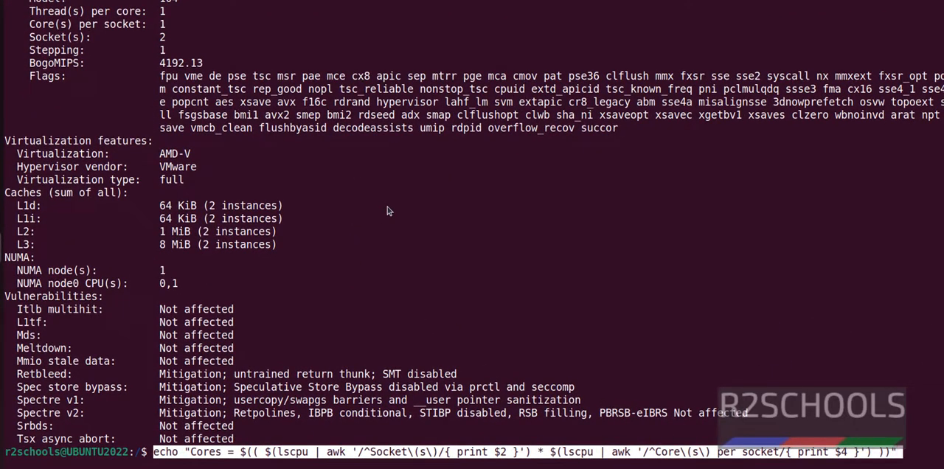
- Run the lscpu and awk one-liner multiplying sockets by cores, printing Cores = 2
key("Return")
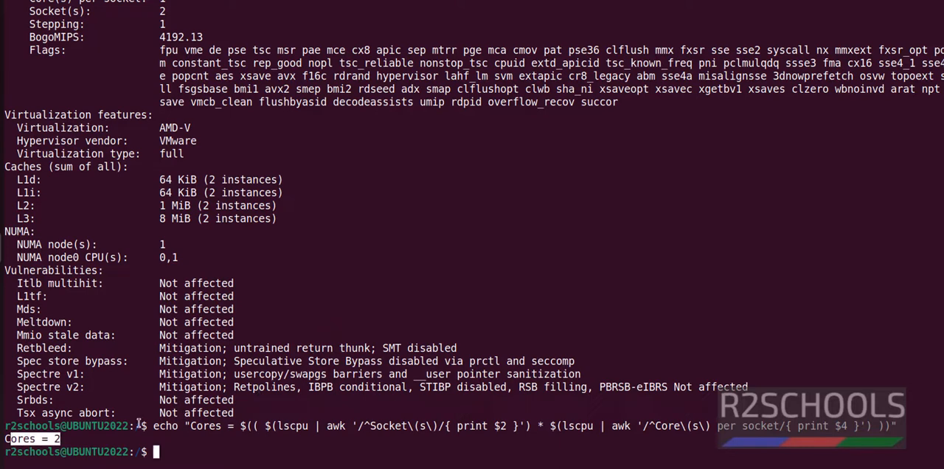
mouse_move(638, 313)
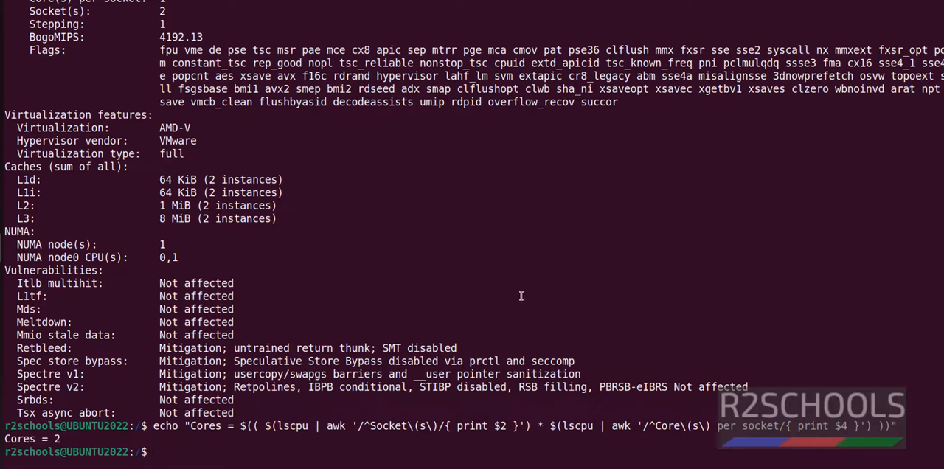
type("cle")
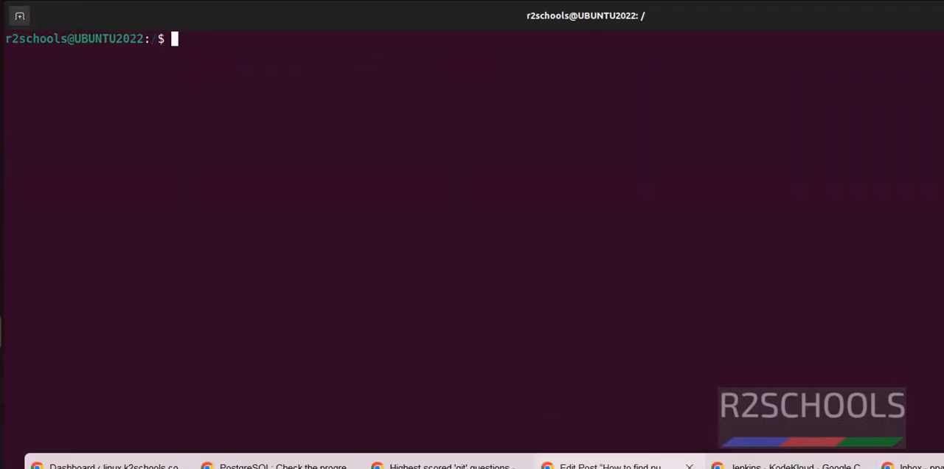
- Enter getconf _NPROCESSORS_ONLN at the cleared prompt
type("getconf _NPROCESSORS_ONLN")
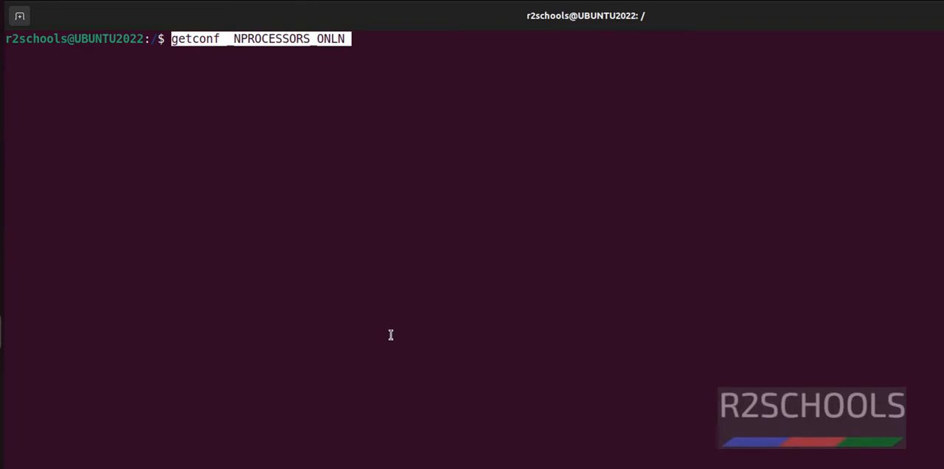